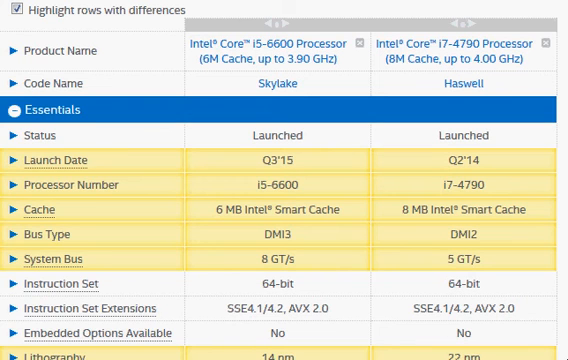
mouse_move(492, 110)
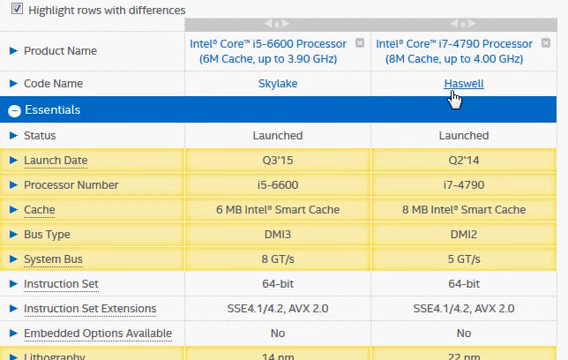
mouse_move(448, 178)
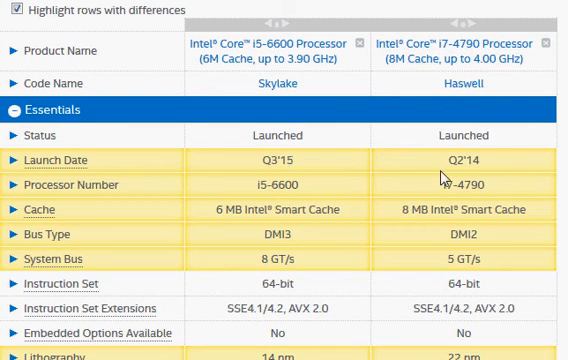
Step: Mark the i7-4790 launch date Q2'14 in the ARK table, review nearby rows, then clear the selection
double_click(470, 160)
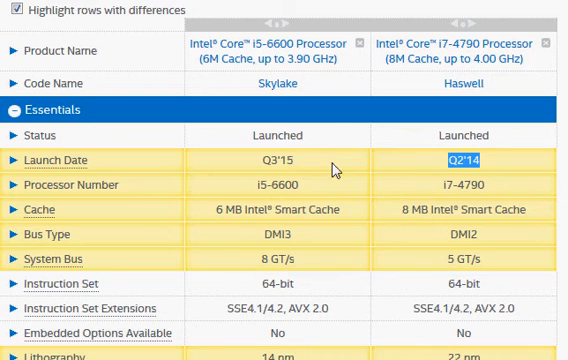
mouse_move(304, 160)
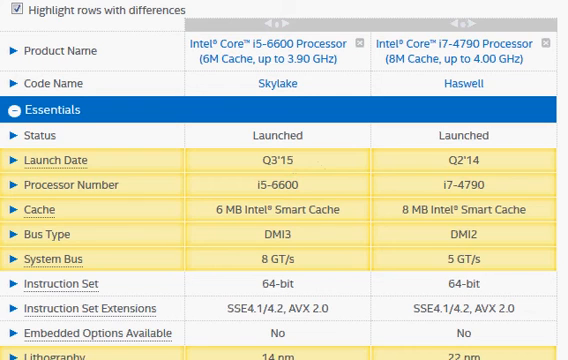
scroll("down", 3)
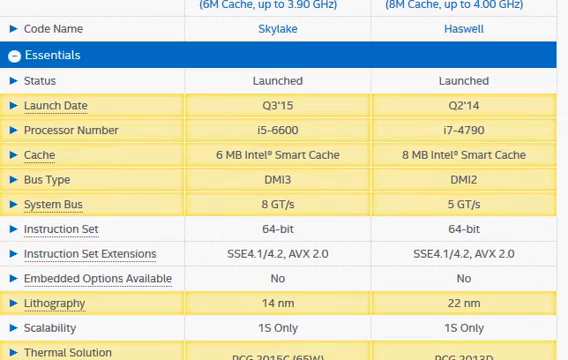
scroll("down", 3)
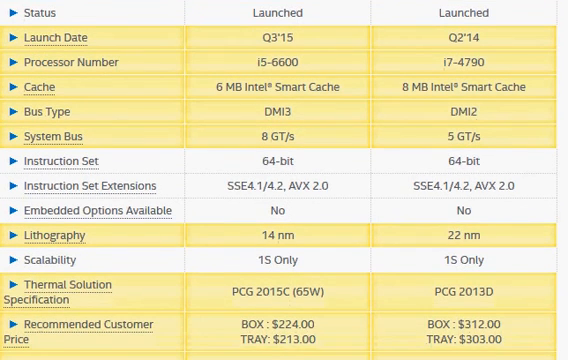
scroll("up", 3)
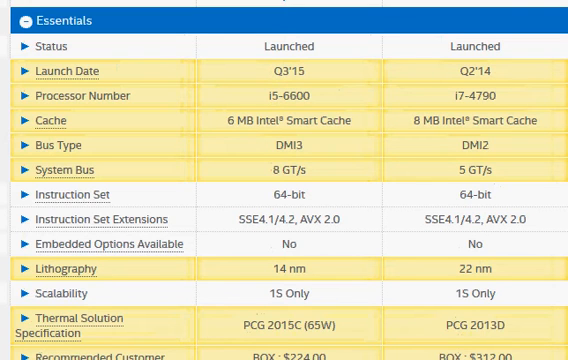
scroll("up", 3)
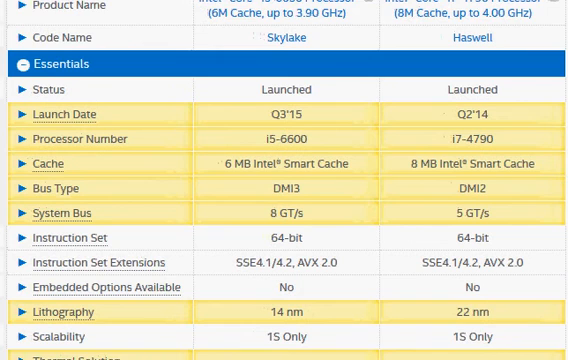
scroll("down", 3)
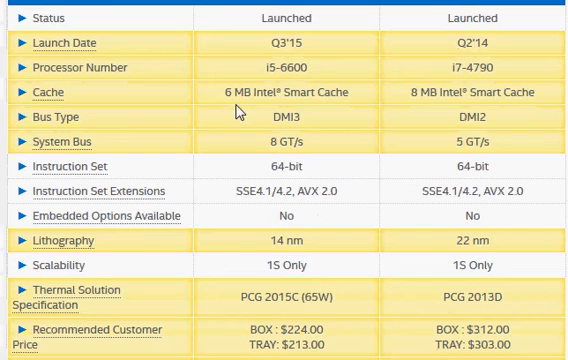
mouse_move(236, 112)
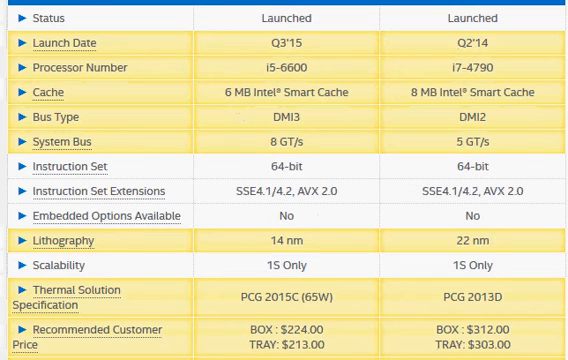
scroll("up", 3)
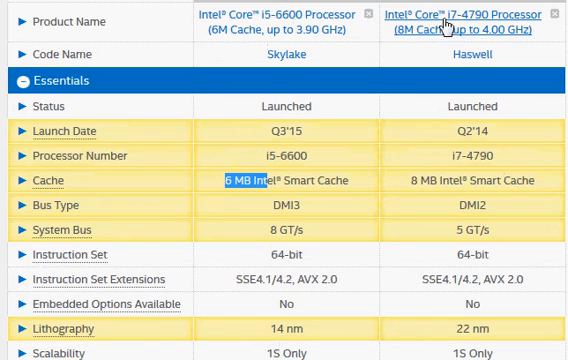
left_click(428, 184)
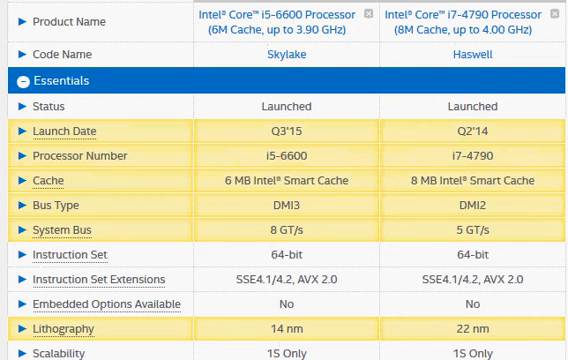
Step: View the PassMark Core i7-4790 page showing CPU Mark 10042 and single-thread 2293
scroll("down", 3)
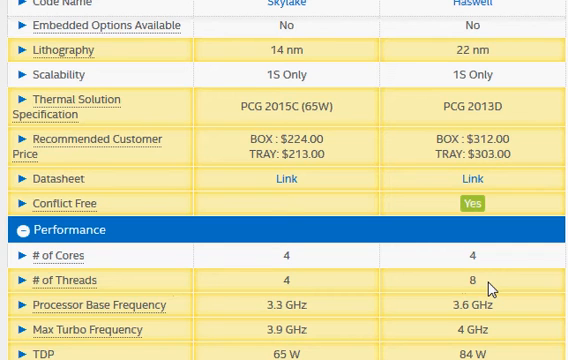
mouse_move(344, 328)
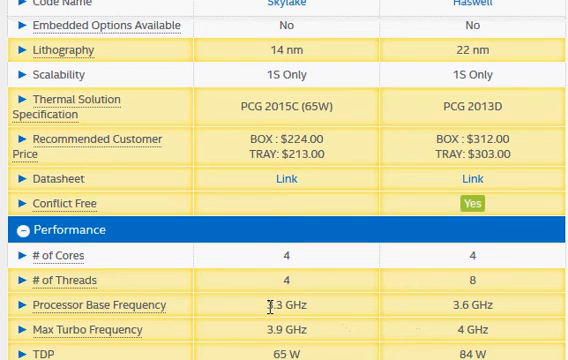
double_click(456, 304)
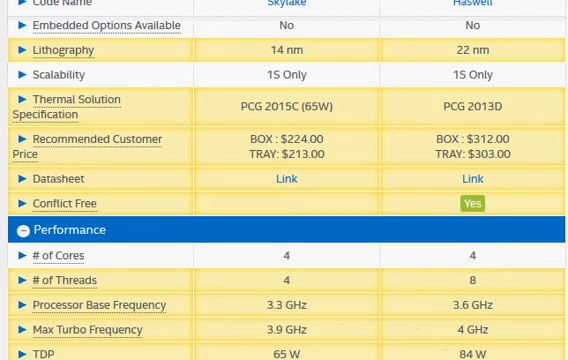
scroll("up", 3)
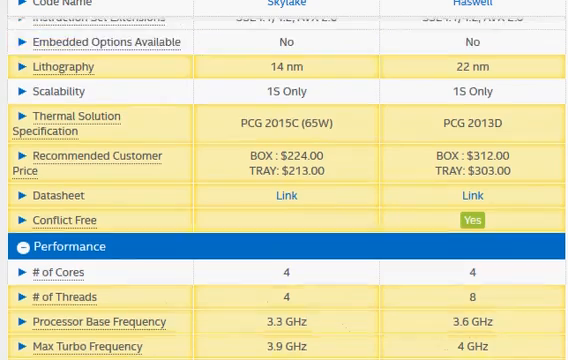
scroll("up", 3)
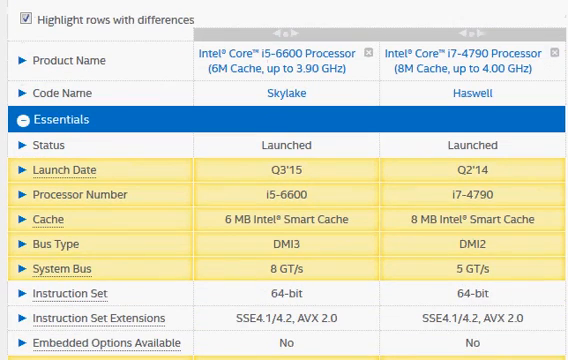
scroll("down", 3)
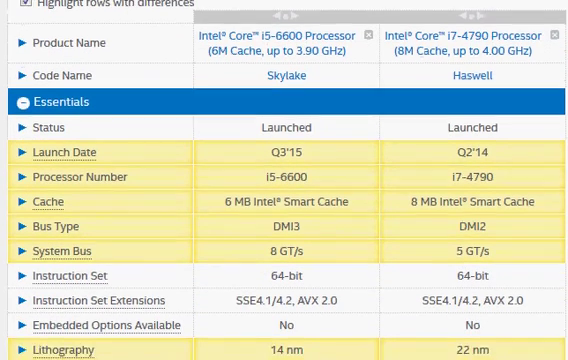
scroll("up", 3)
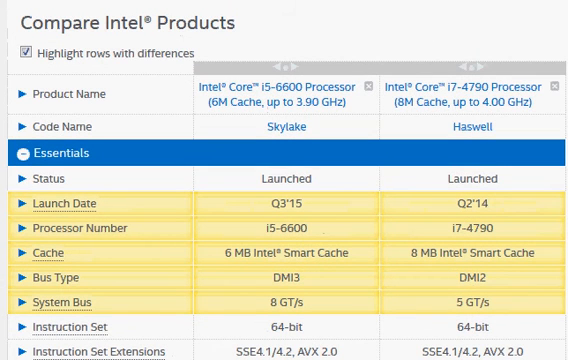
Step: Scroll on toward the Core i5-6600 benchmark entry (CPU Mark 7383)
scroll("down", 3)
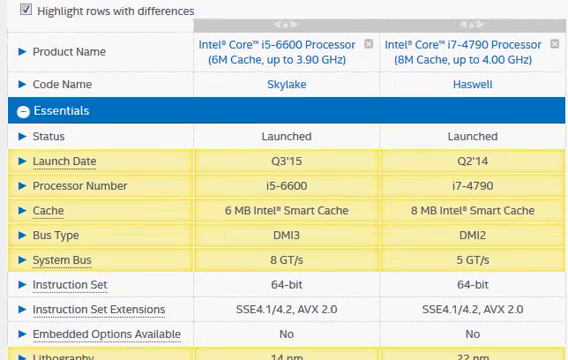
scroll("down", 3)
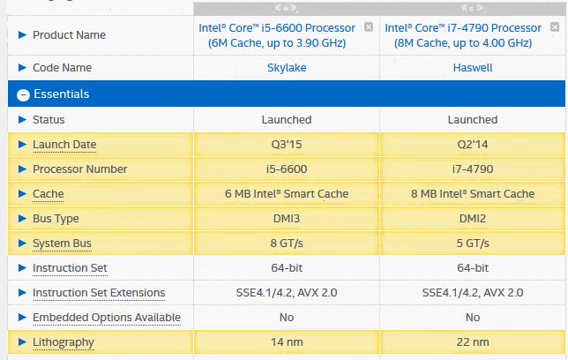
scroll("down", 3)
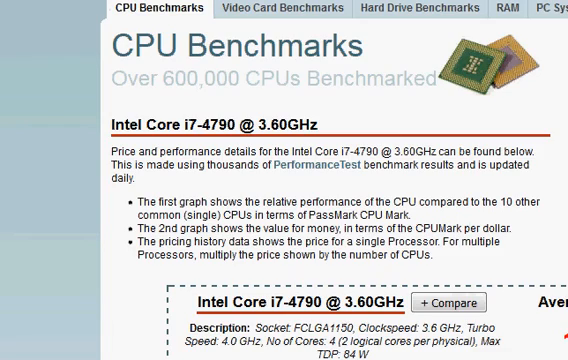
scroll("down", 3)
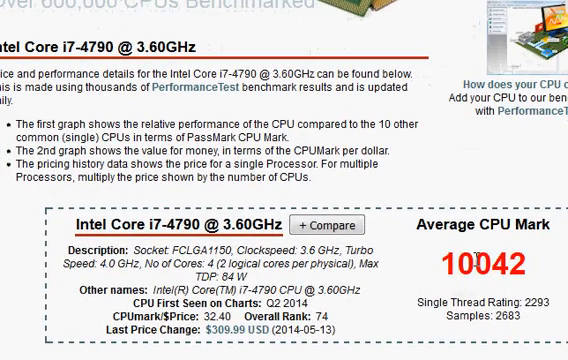
mouse_move(432, 10)
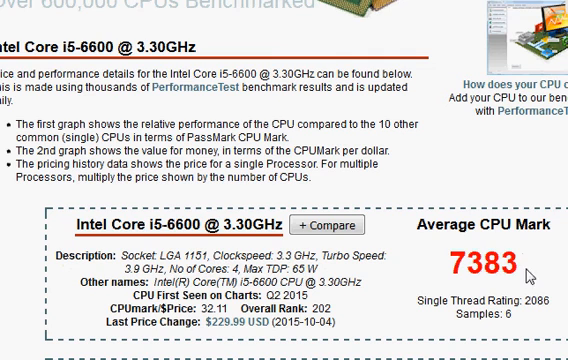
mouse_move(530, 276)
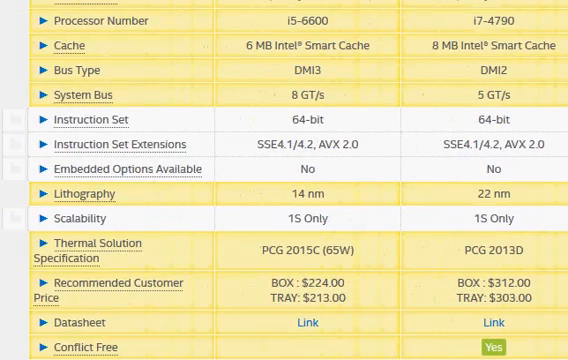
Step: Scroll the i5-6600 vs i7-4790 comparison past Performance to the Memory and Graphics rows
scroll("down", 3)
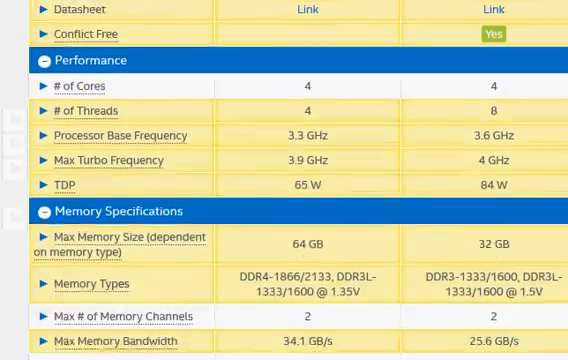
scroll("down", 3)
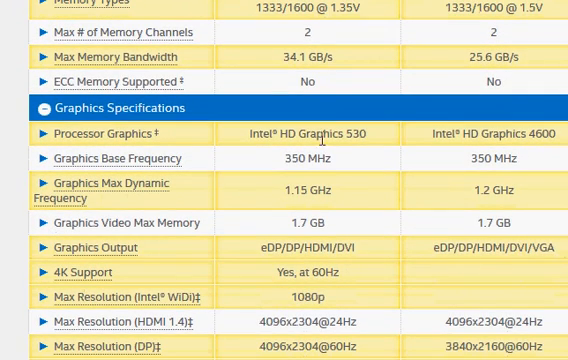
double_click(330, 132)
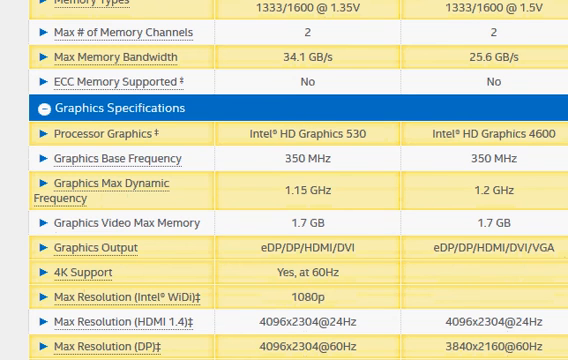
scroll("up", 3)
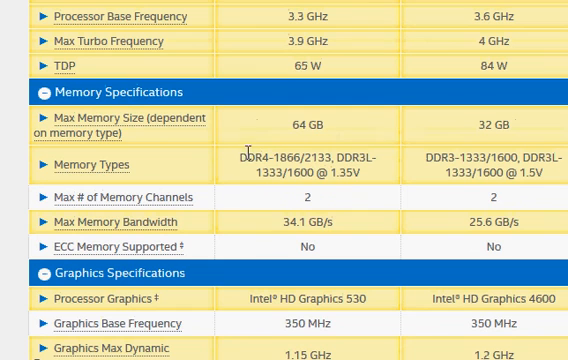
Step: Select the i5-6600's DDR4-1866 memory type, then its 4096x2304@60Hz DisplayPort max resolution
double_click(264, 154)
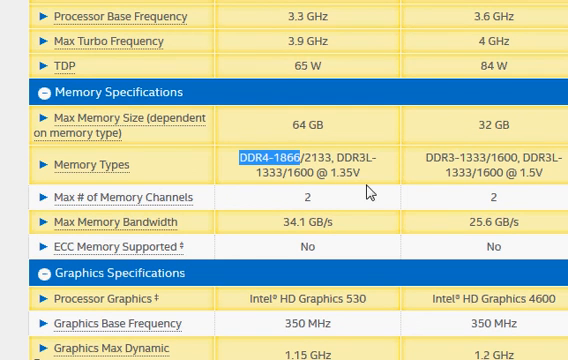
mouse_move(500, 170)
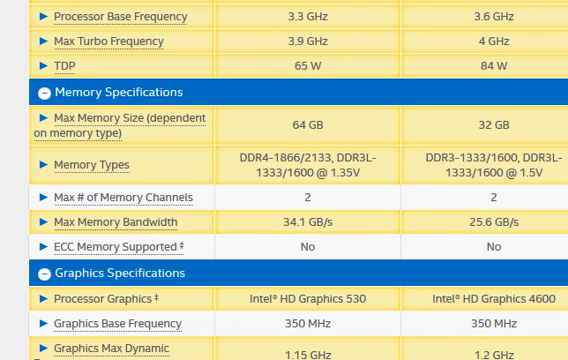
scroll("down", 3)
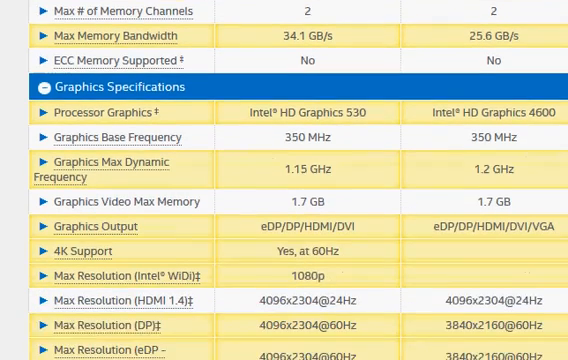
scroll("down", 3)
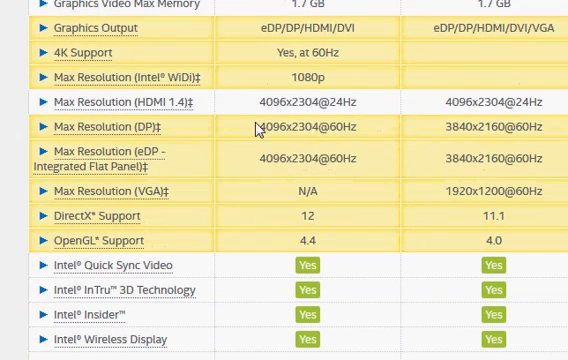
double_click(312, 126)
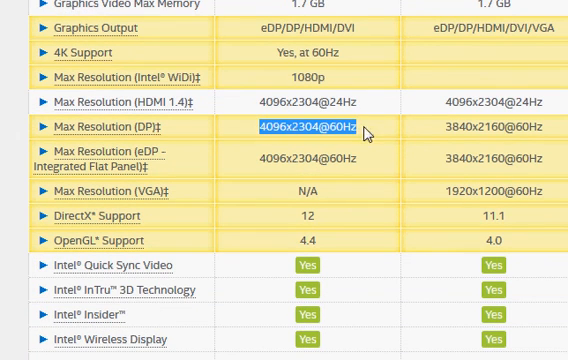